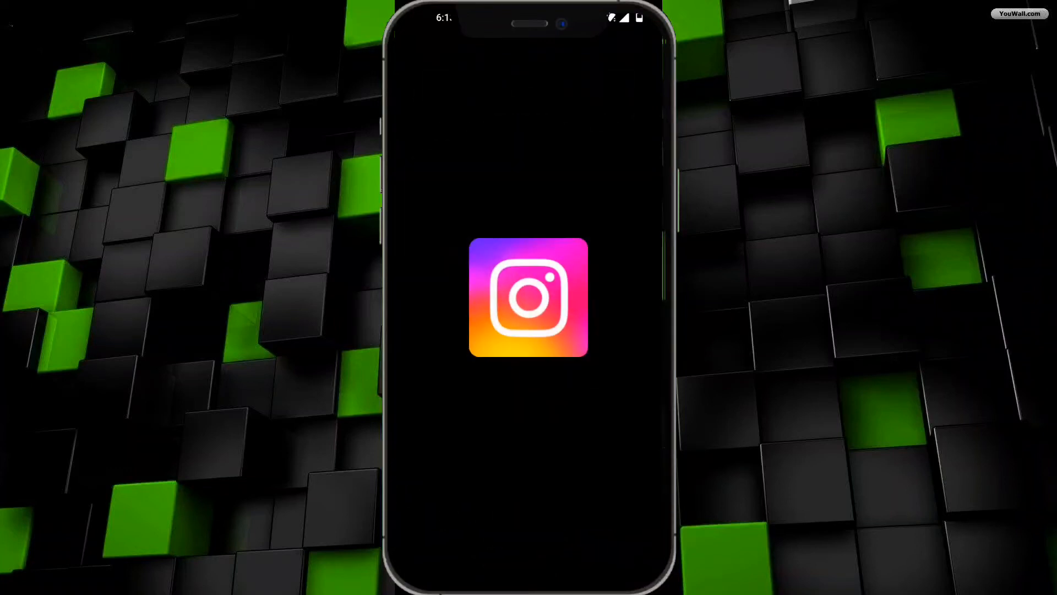
Step: Go to your own Instagram profile and reveal the suggested-people list
{"action": "left_click", "coordinate": [528, 298]}
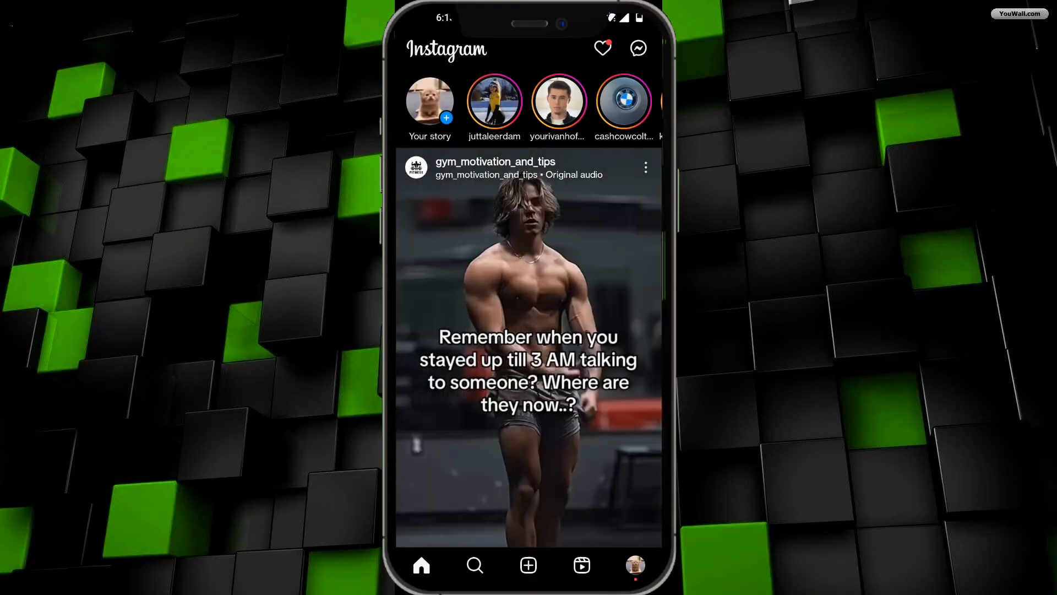
{"action": "left_click", "coordinate": [634, 564]}
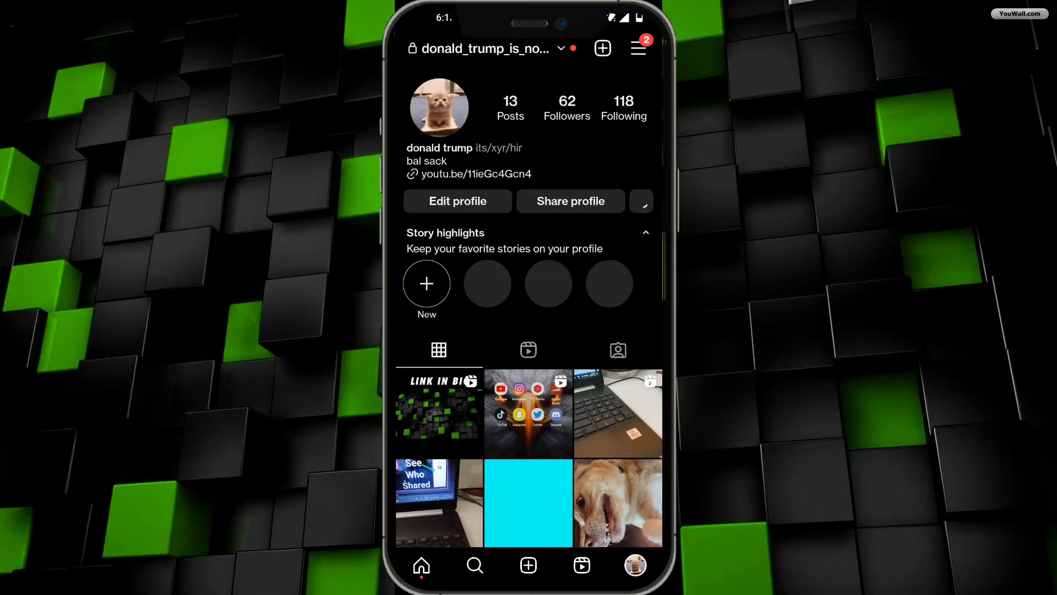
{"action": "left_click", "coordinate": [641, 201]}
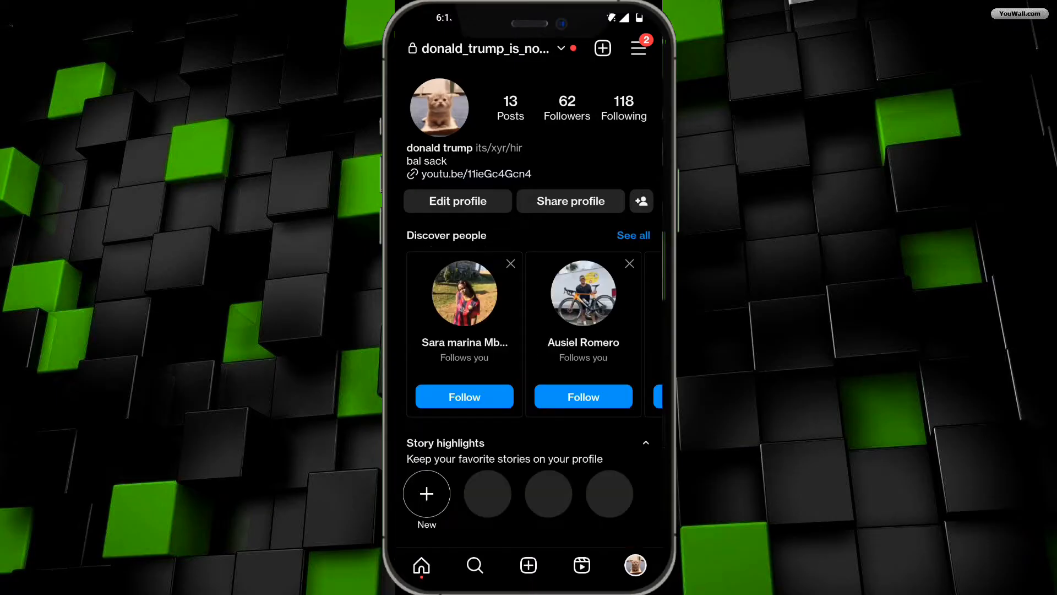
Step: Reach the bottom of Settings and privacy where More info and support appears
{"action": "left_click", "coordinate": [638, 47]}
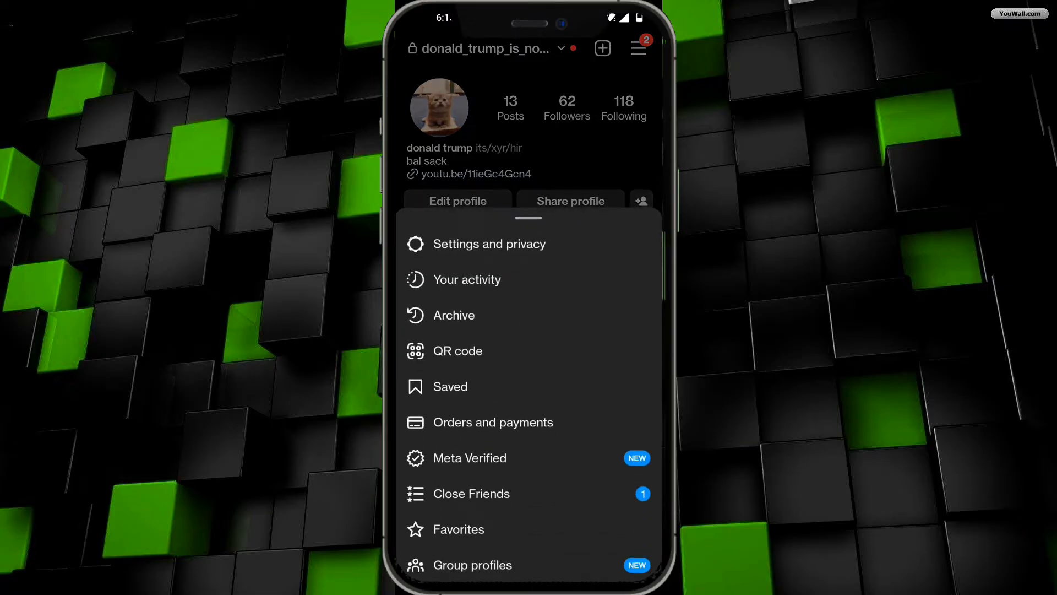
{"action": "left_click", "coordinate": [489, 243]}
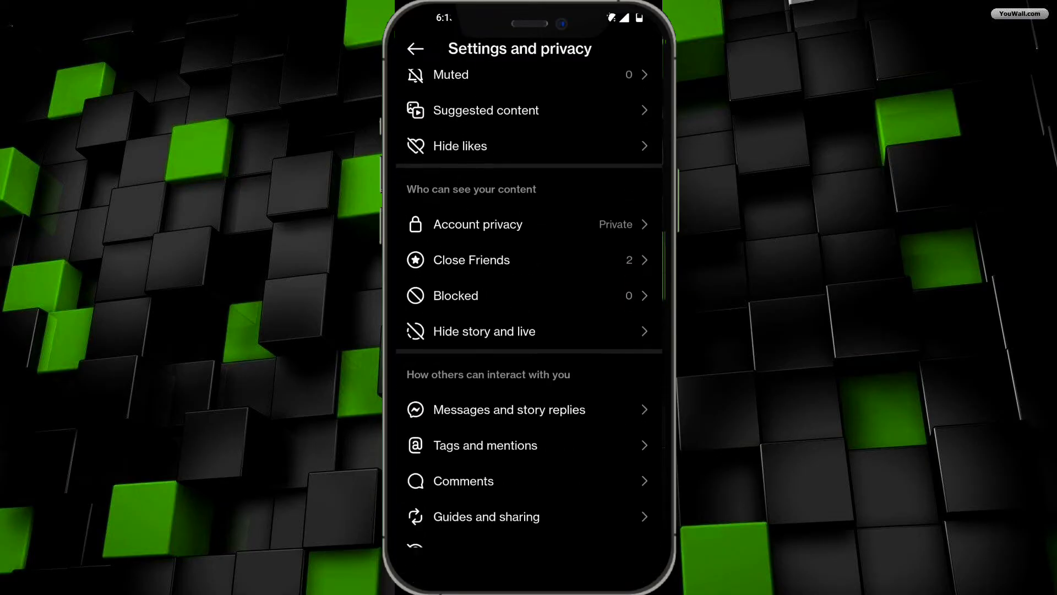
{"action": "scroll", "scroll_direction": "down", "scroll_amount": 3}
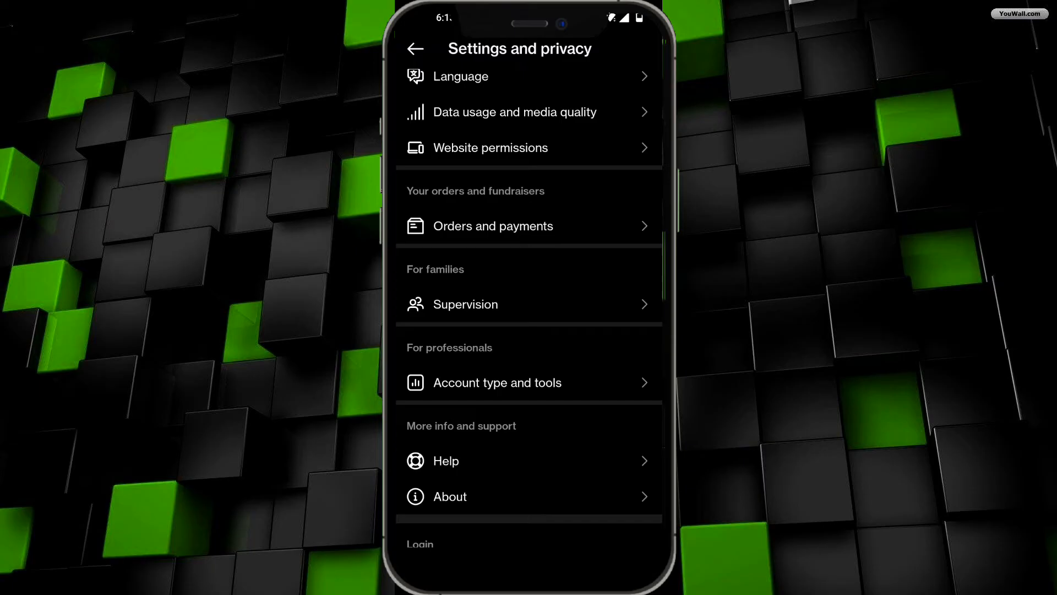
{"action": "scroll", "scroll_direction": "down", "scroll_amount": 3}
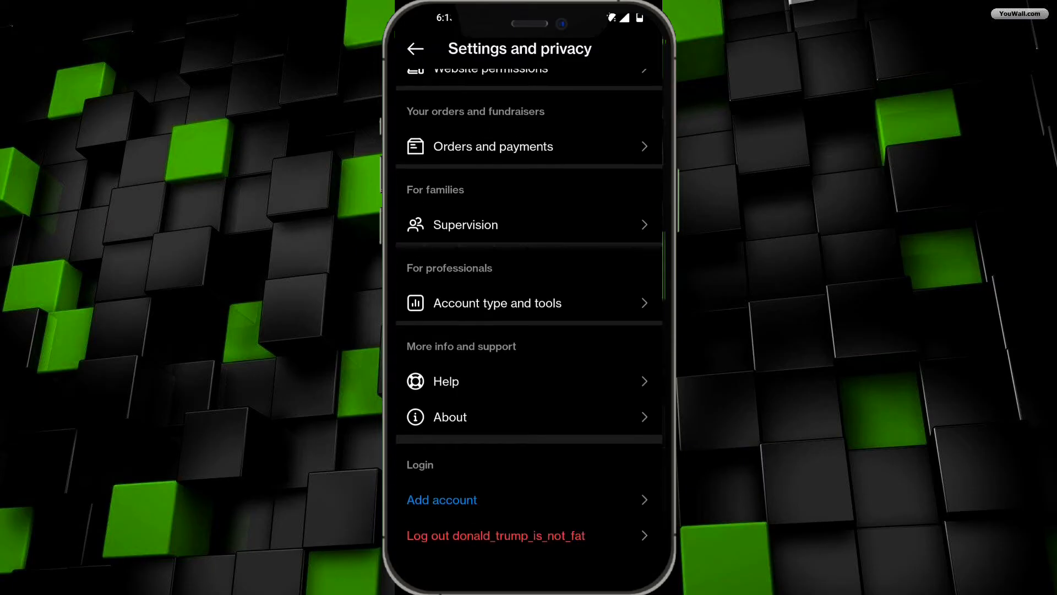
Step: From Help, begin Report a Problem up to the logs and diagnostics question
{"action": "left_click", "coordinate": [445, 381]}
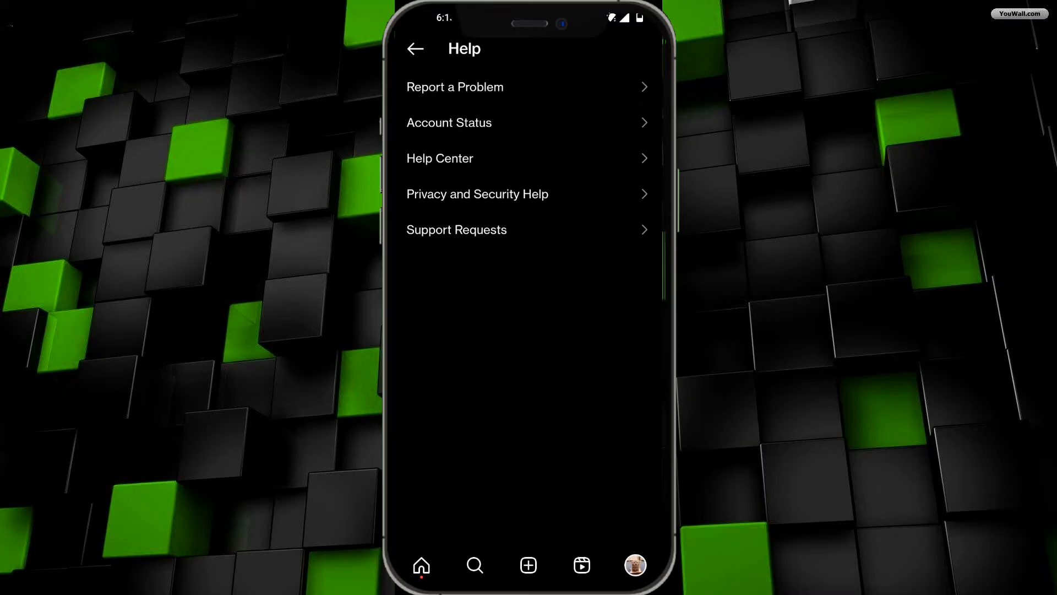
{"action": "left_click", "coordinate": [455, 86]}
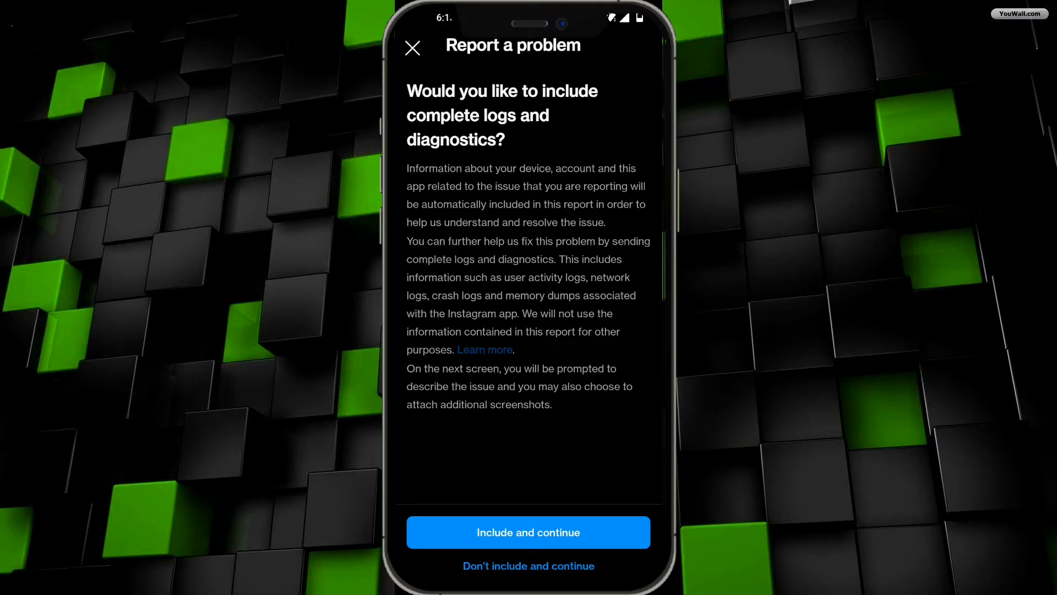
Step: Write the message asking whether the account was reported and by whom, and send it
{"action": "left_click", "coordinate": [529, 532]}
{"action": "type", "text": "hey instagram, i have recently think that someone reported my sccount. csn you please go thru my account and double check to make sure if it was reported or not and let me know who ut was? thankz!"}
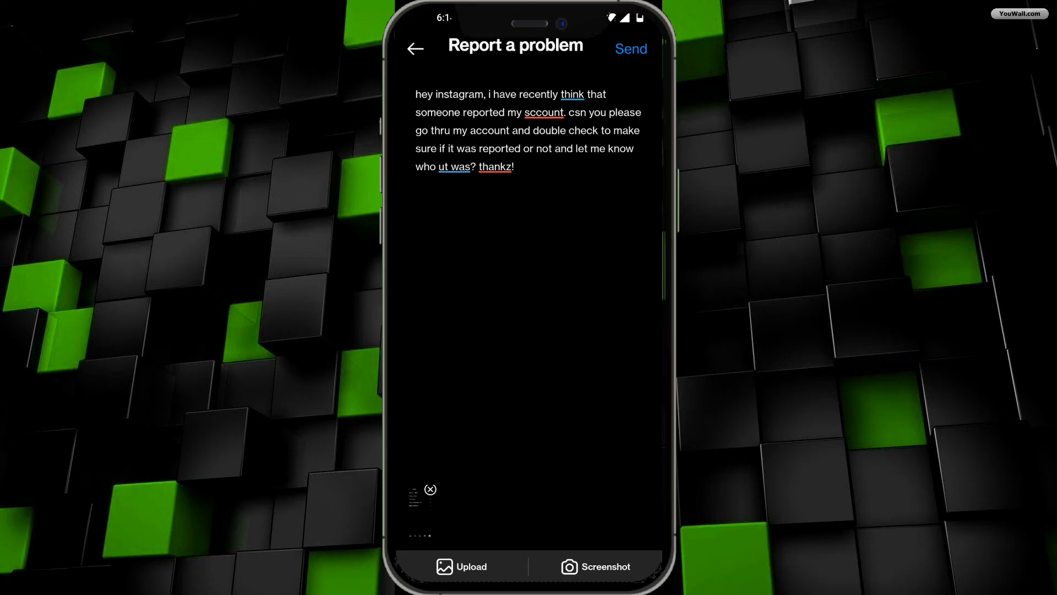
{"action": "left_click", "coordinate": [415, 48]}
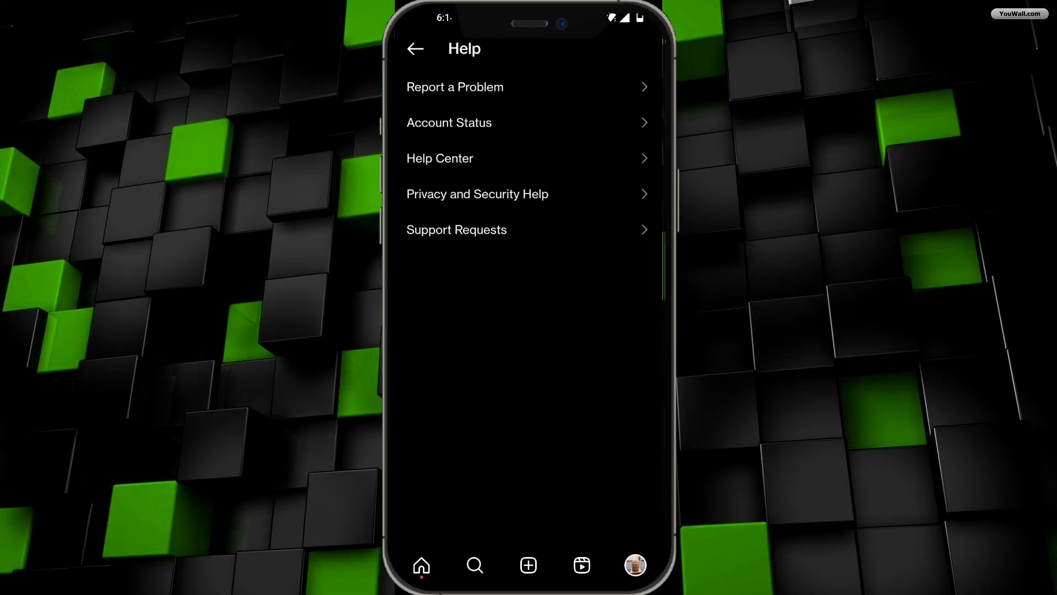